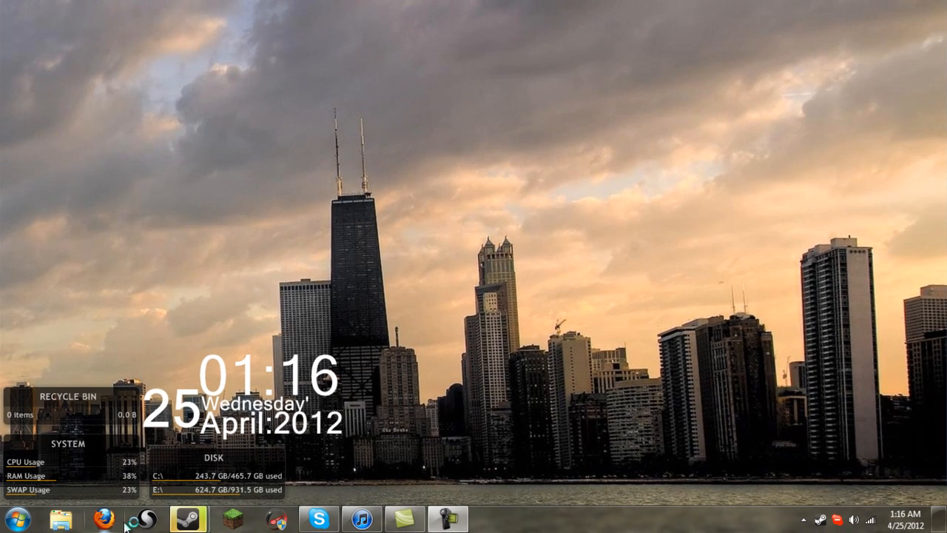
- Run ipconfig in Command Prompt to find IPv4 192.168.1.7 and gateway 192.168.1.1
left_click(105, 514)
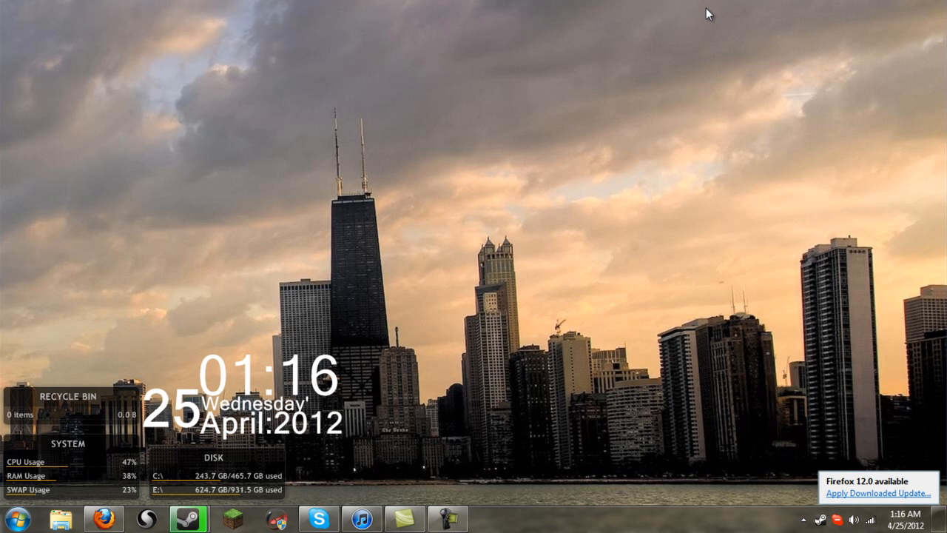
mouse_move(296, 467)
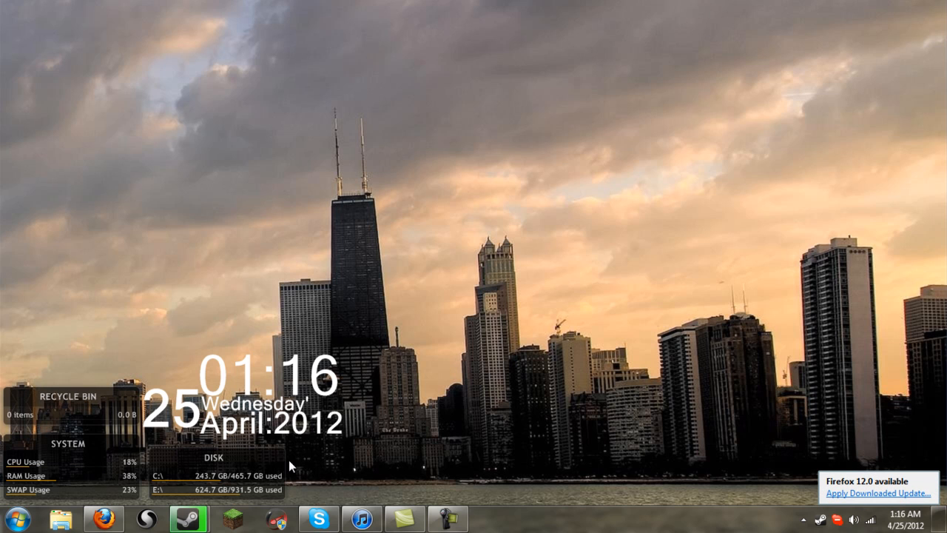
left_click(23, 509)
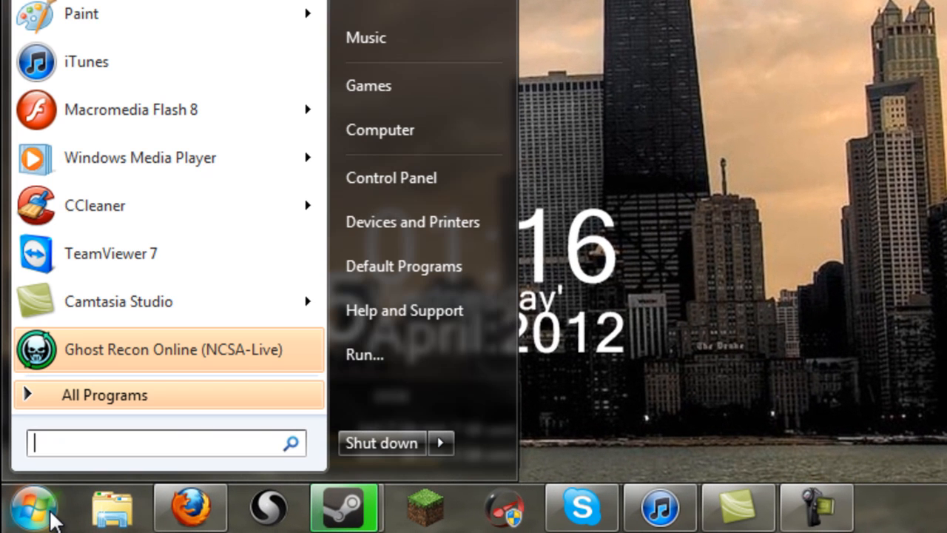
mouse_move(126, 496)
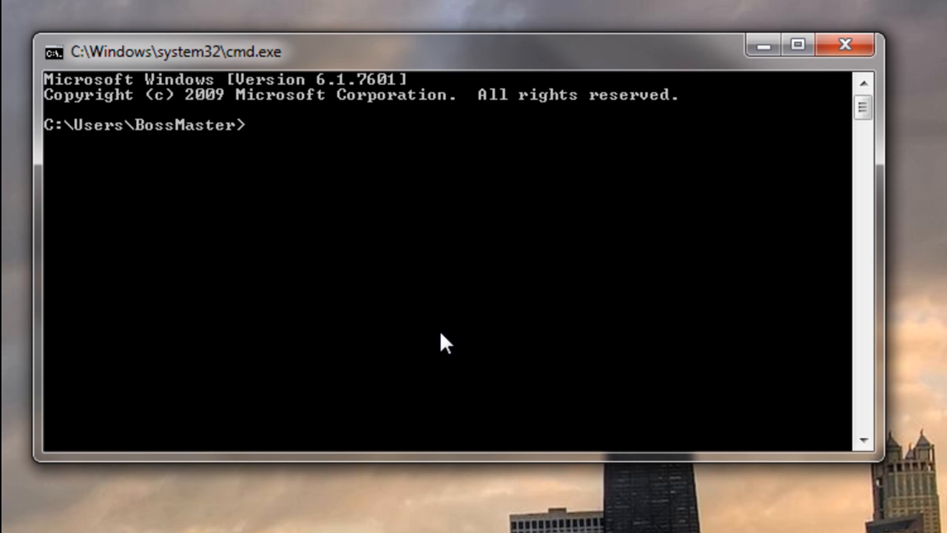
type("ipconfig")
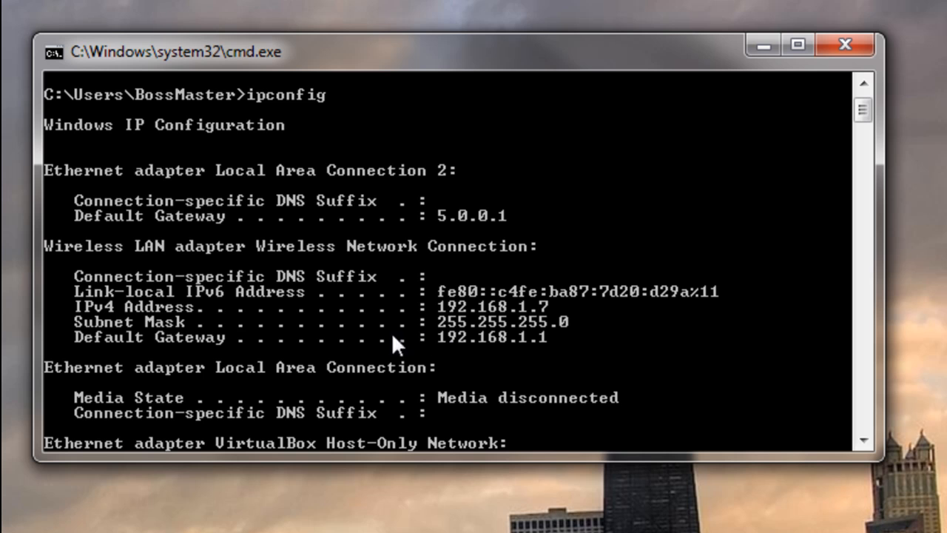
mouse_move(115, 324)
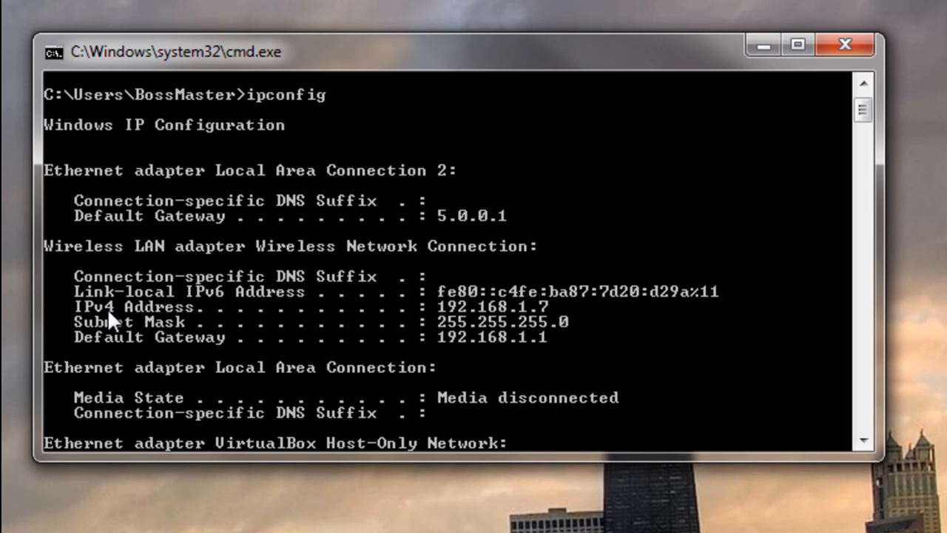
mouse_move(526, 325)
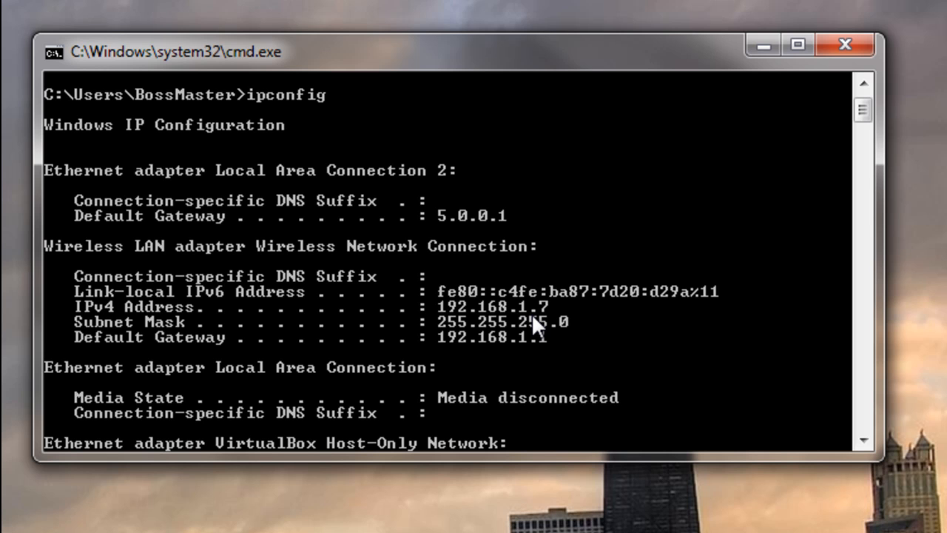
mouse_move(531, 326)
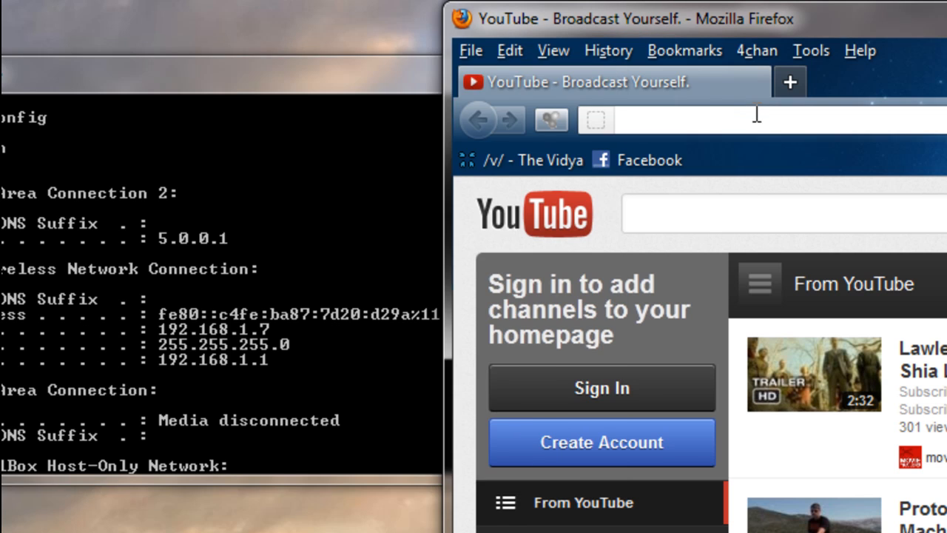
- Sign into the 192.168.1.1 router as admin with the router password
type("192")
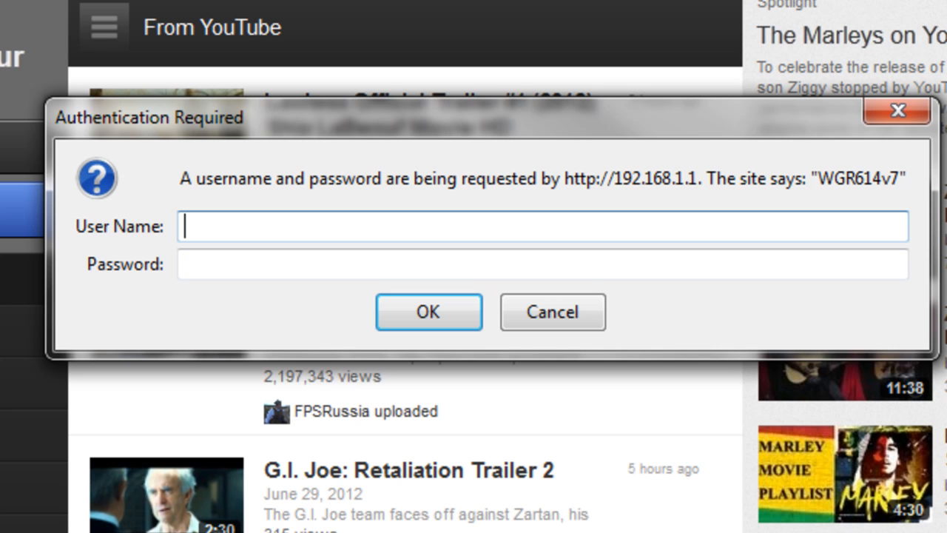
type("adn")
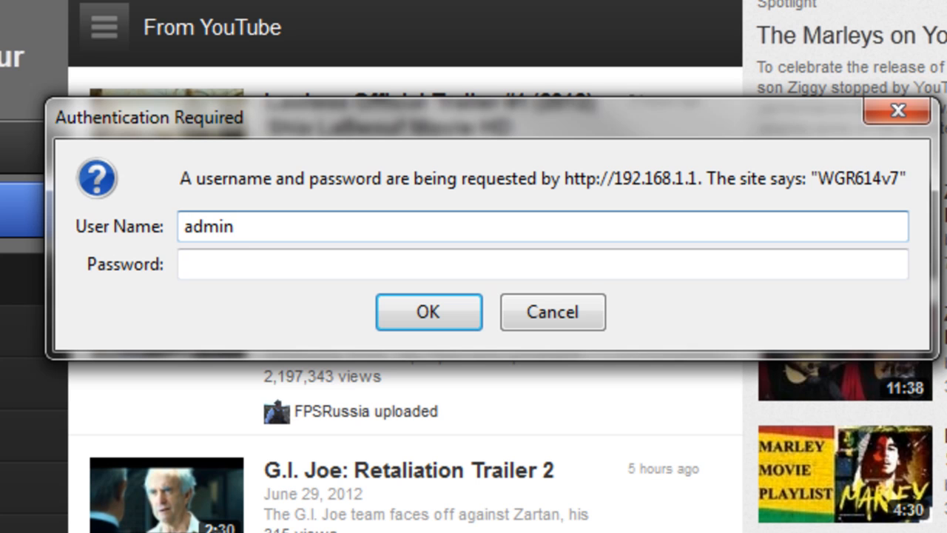
type("password")
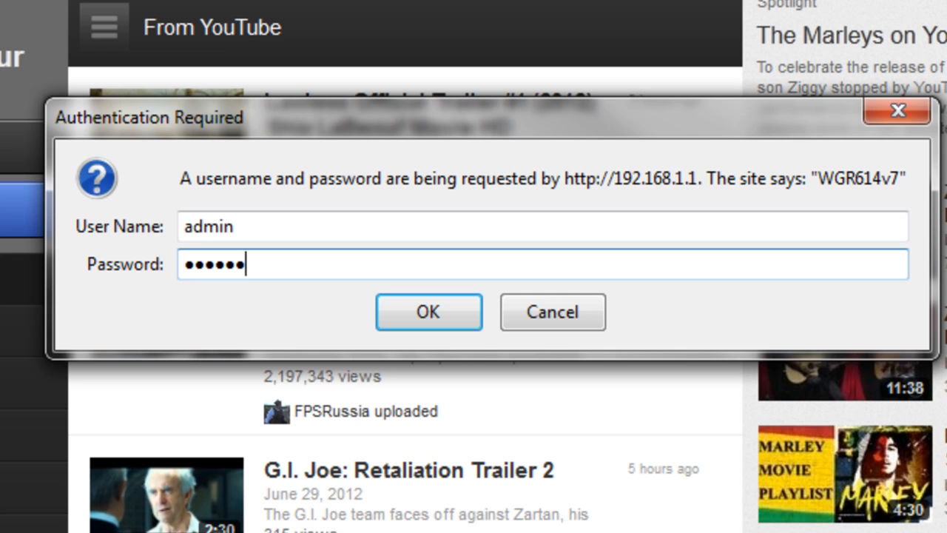
type("••")
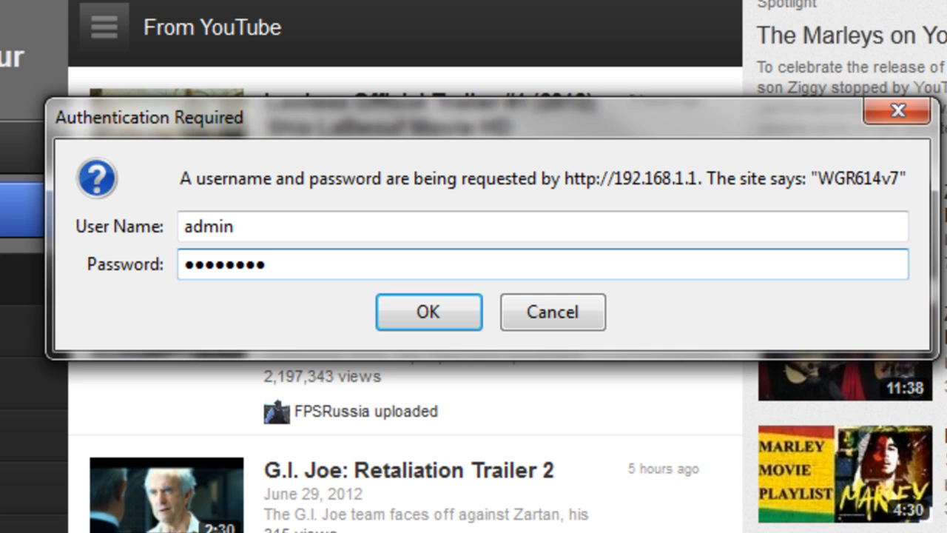
left_click(428, 312)
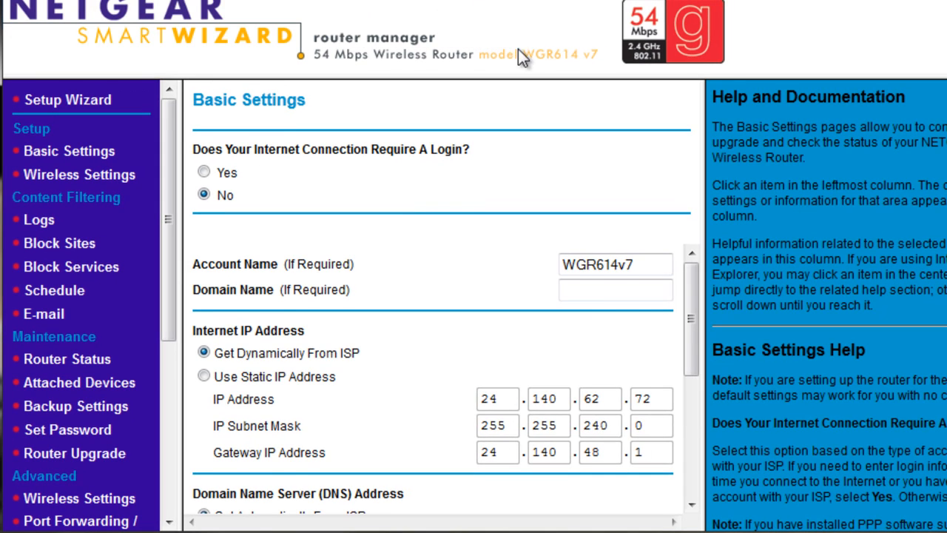
- Scroll past Basic Settings to reach the Port Forwarding / Port Triggering page
scroll("down", 3)
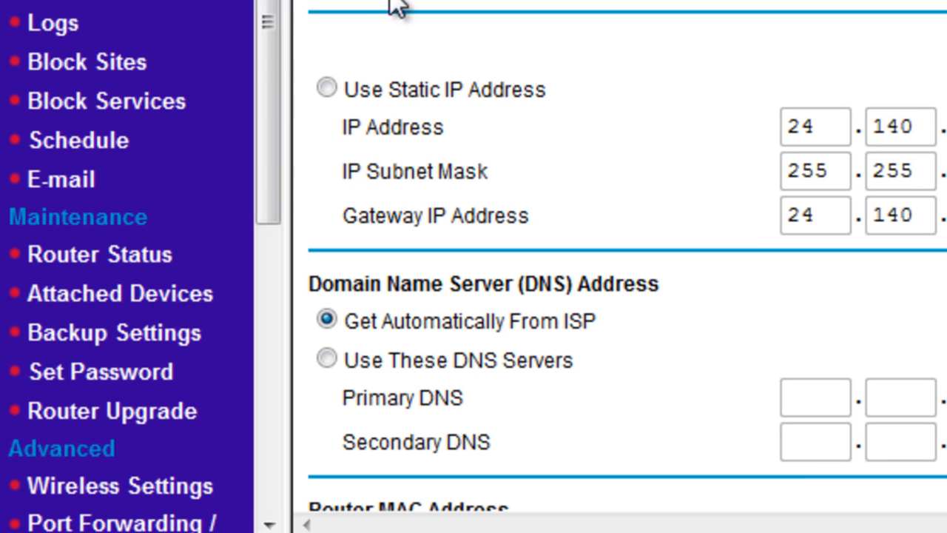
scroll("down", 3)
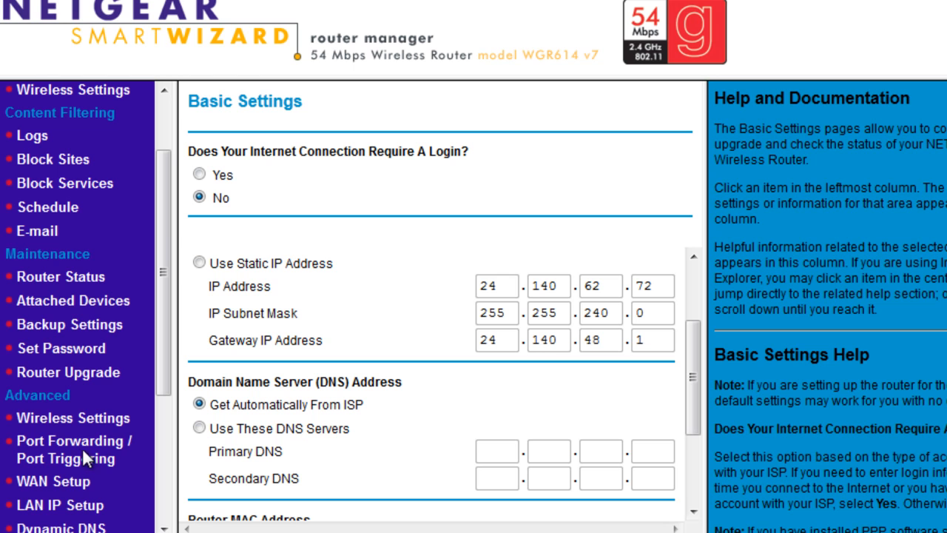
left_click(63, 428)
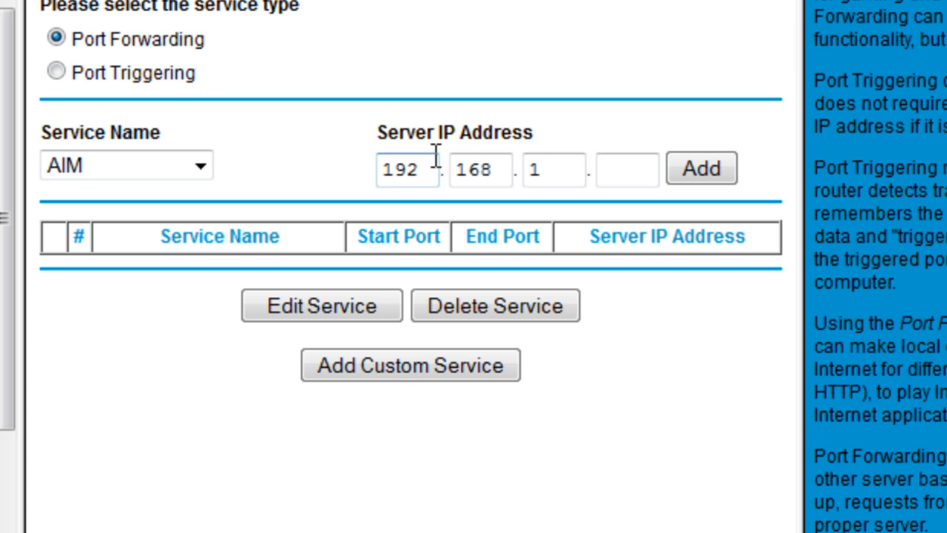
- Add and apply a MineCraft custom service forwarding port 25565 to 192.168.1.7
left_click(408, 365)
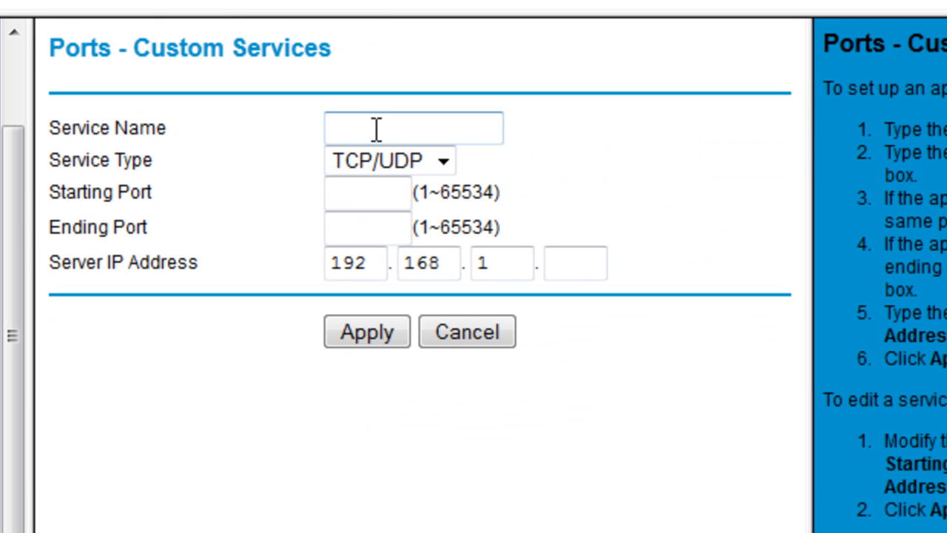
type("MineCraft")
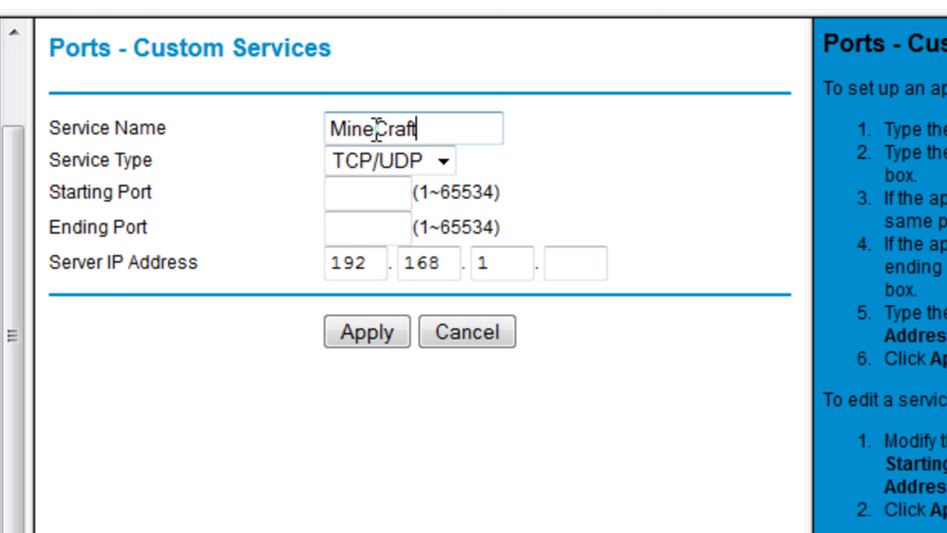
left_click(368, 193)
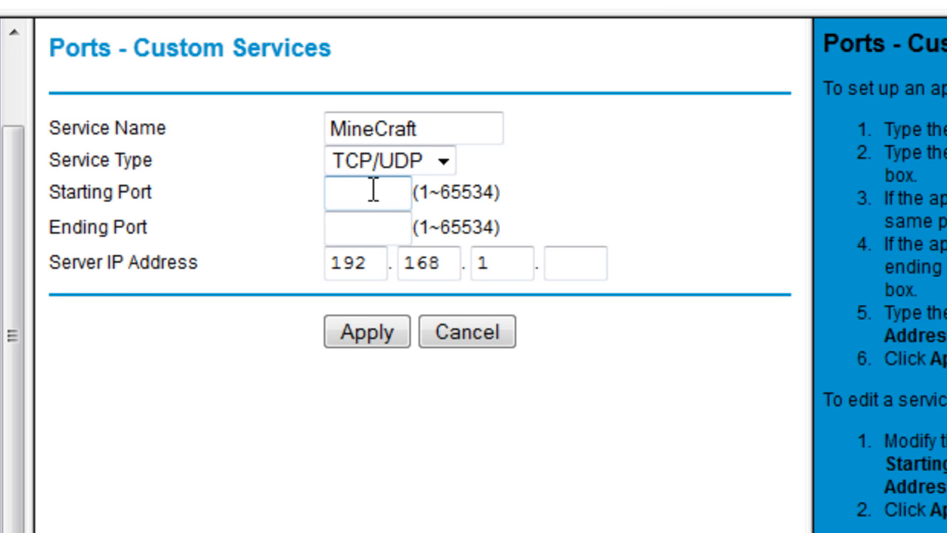
type("25565")
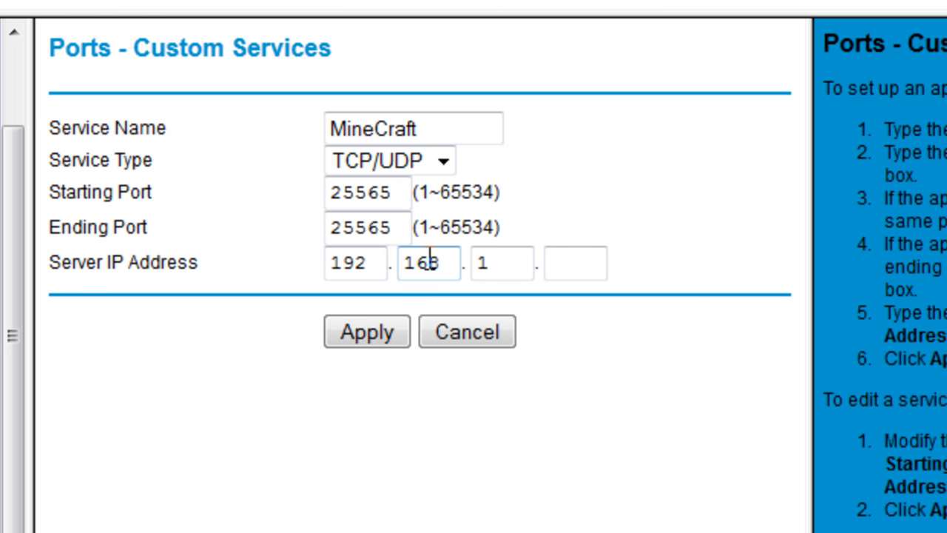
left_click(581, 264)
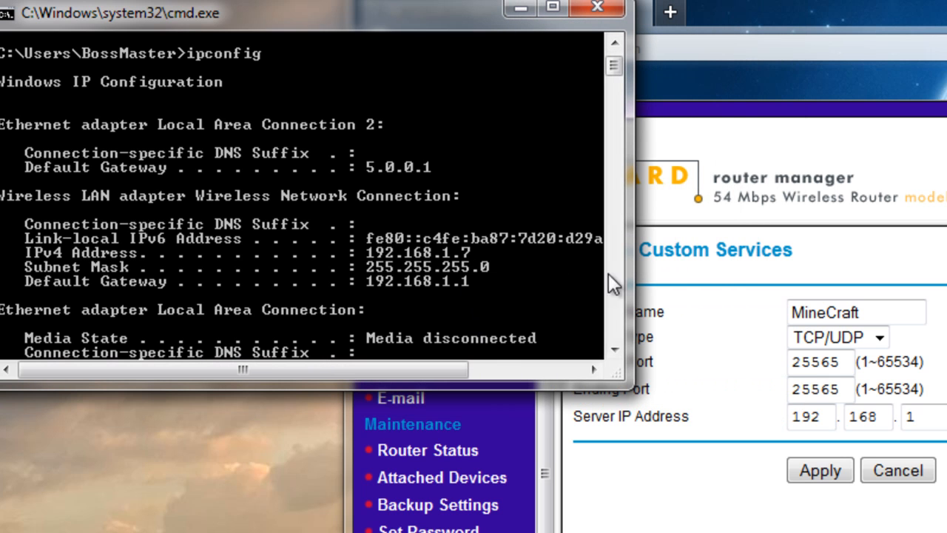
mouse_move(470, 258)
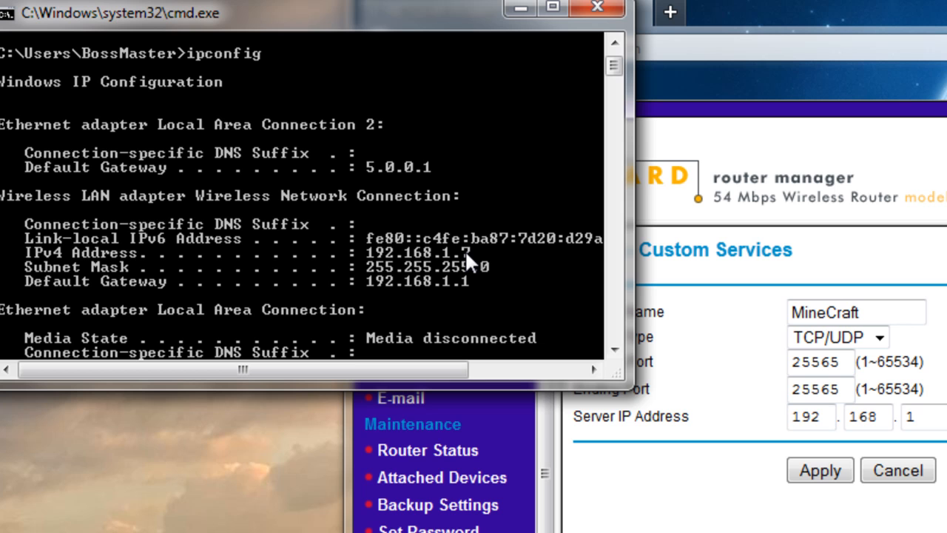
mouse_move(592, 305)
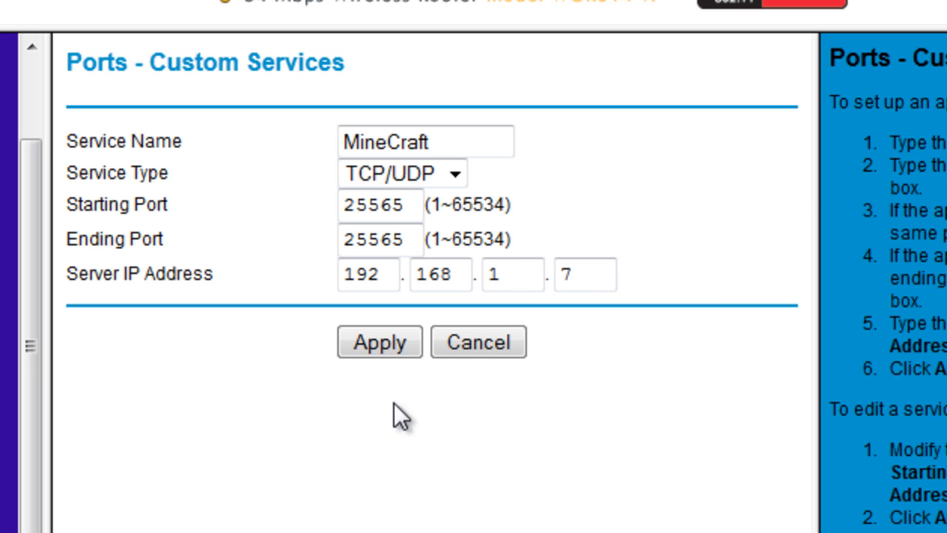
left_click(378, 342)
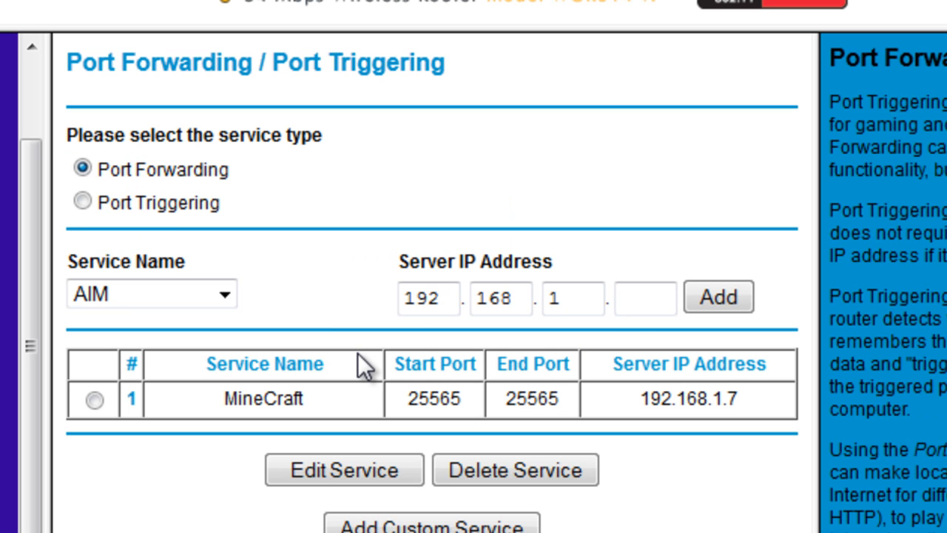
scroll("up", 3)
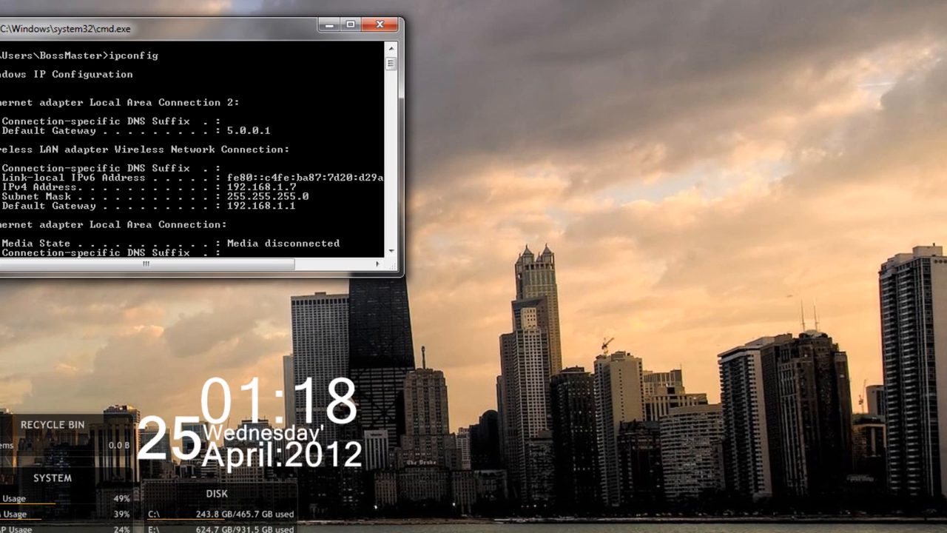
mouse_move(391, 16)
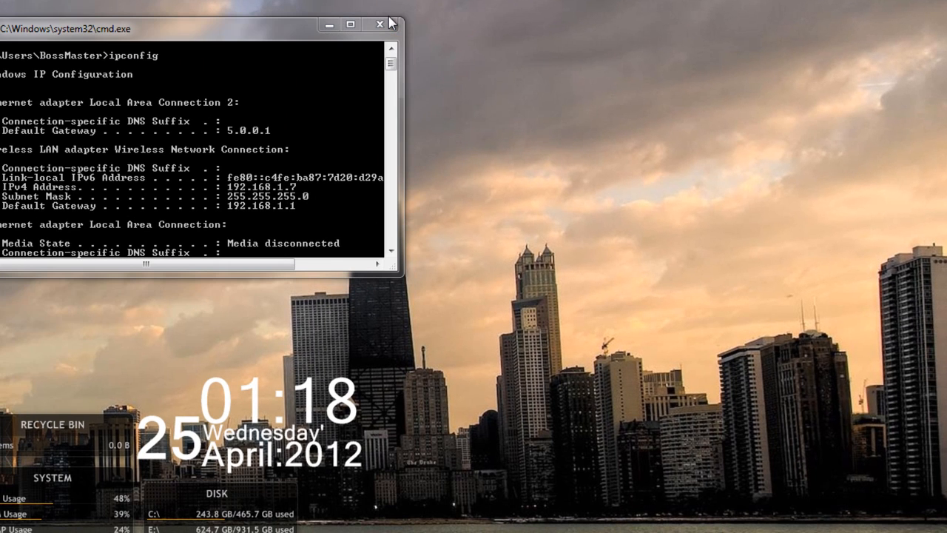
- Close Command Prompt and open the official Minecraft website in Firefox
left_click(379, 22)
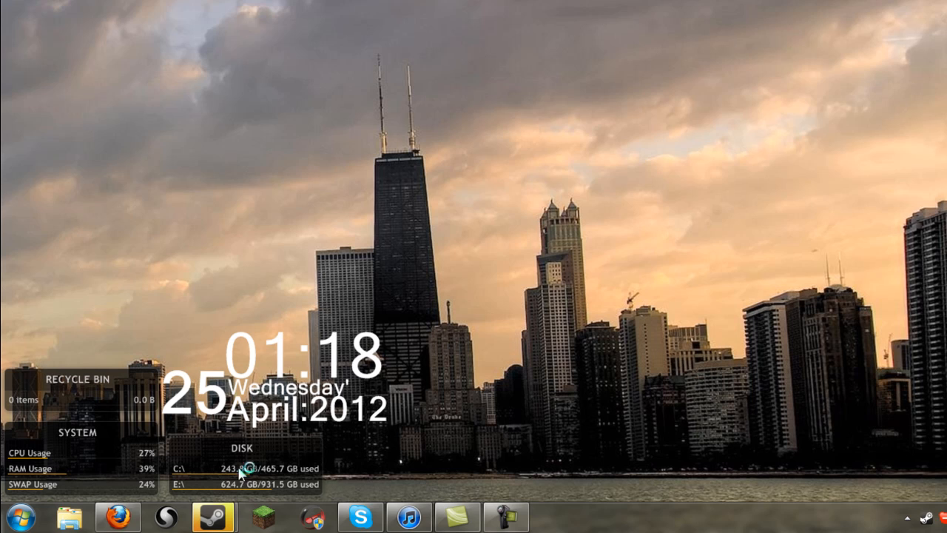
left_click(115, 514)
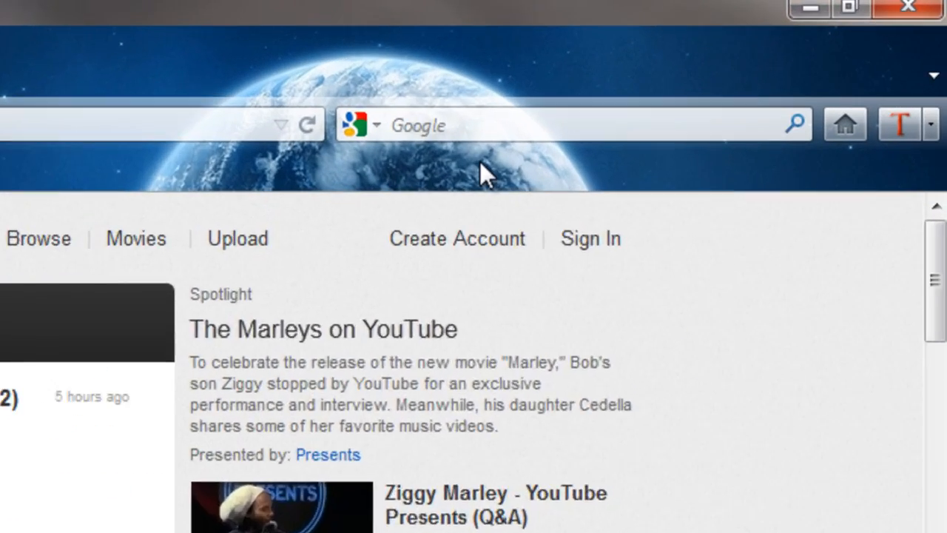
type("minecr")
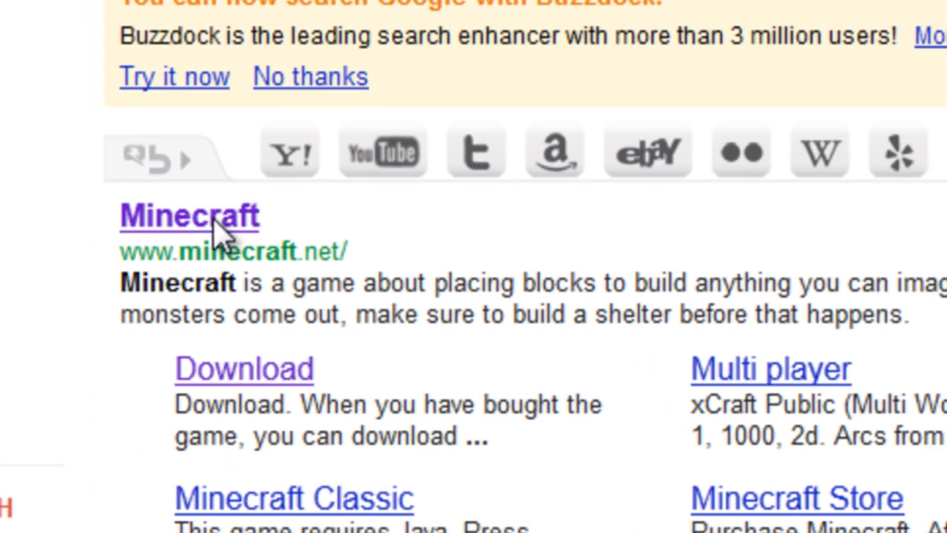
left_click(189, 215)
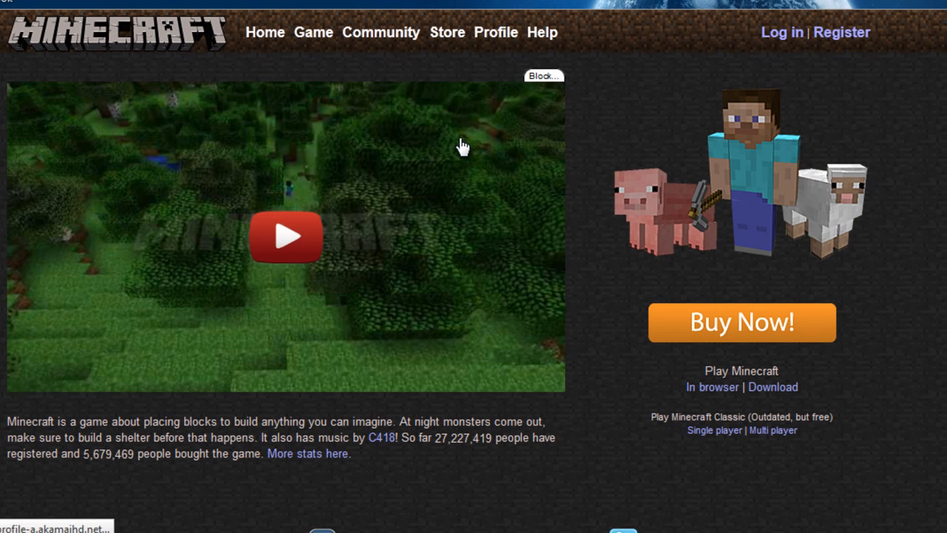
mouse_move(762, 399)
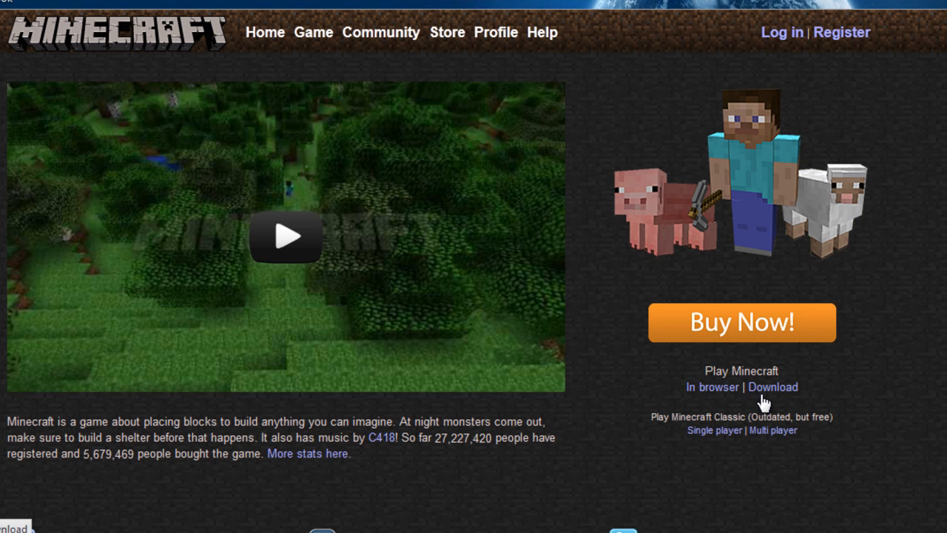
- Download and save Minecraft_Server.exe from the Minecraft download page
left_click(773, 387)
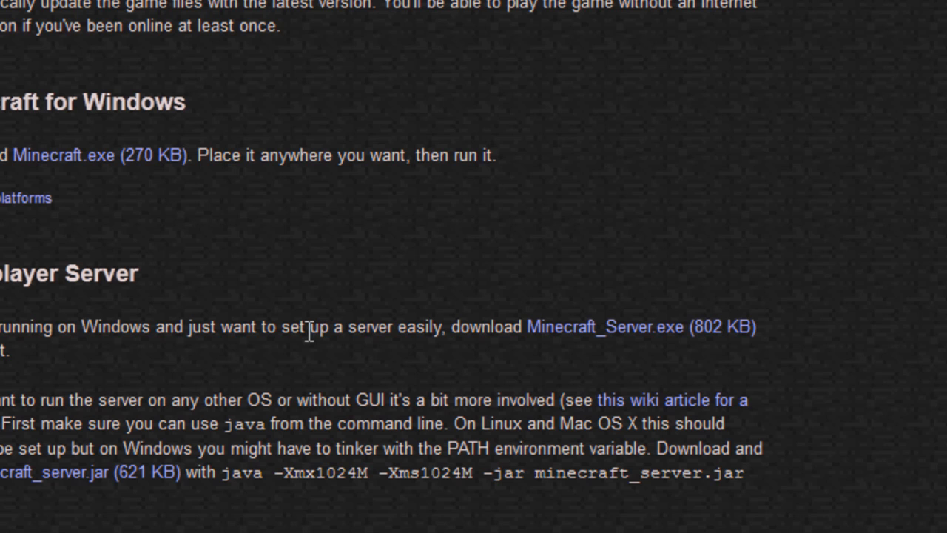
mouse_move(647, 346)
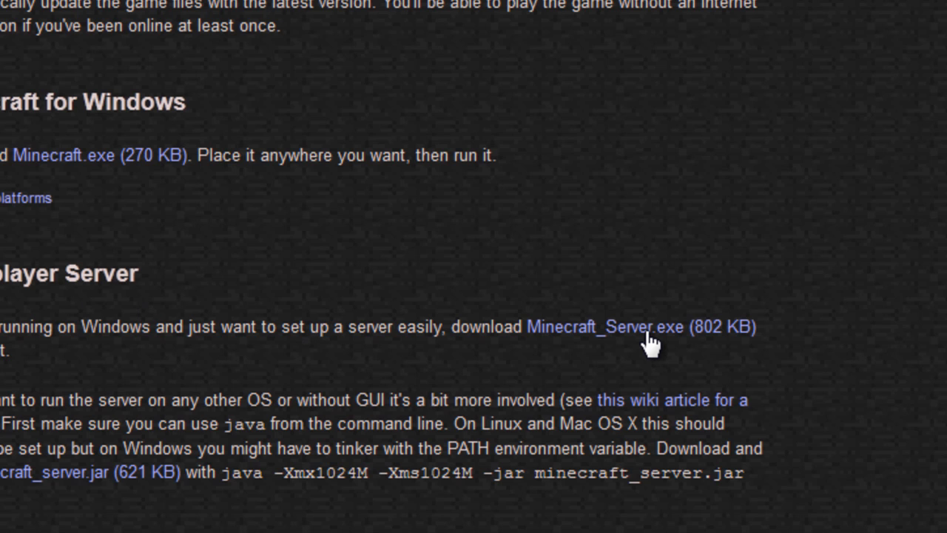
left_click(629, 329)
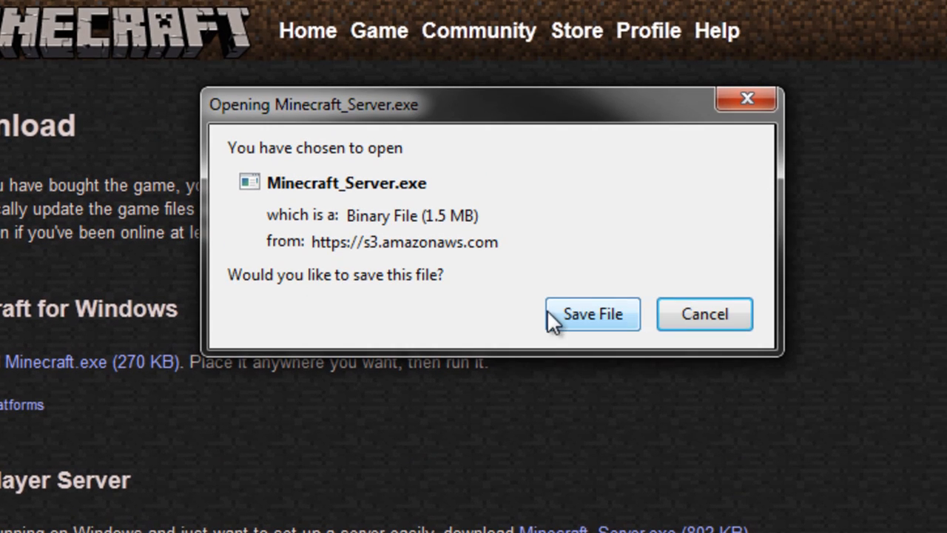
left_click(594, 314)
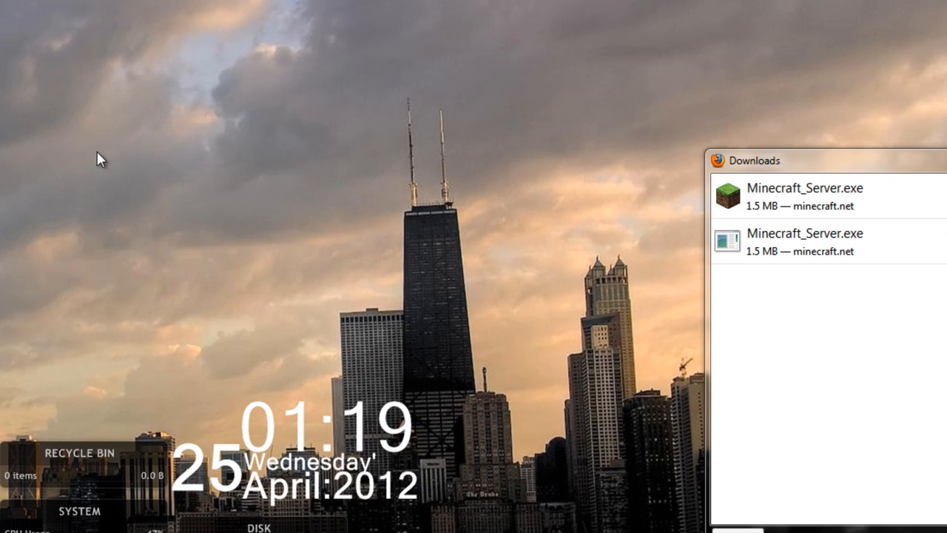
- Create a new folder on the desktop from the right-click menu
right_click(99, 157)
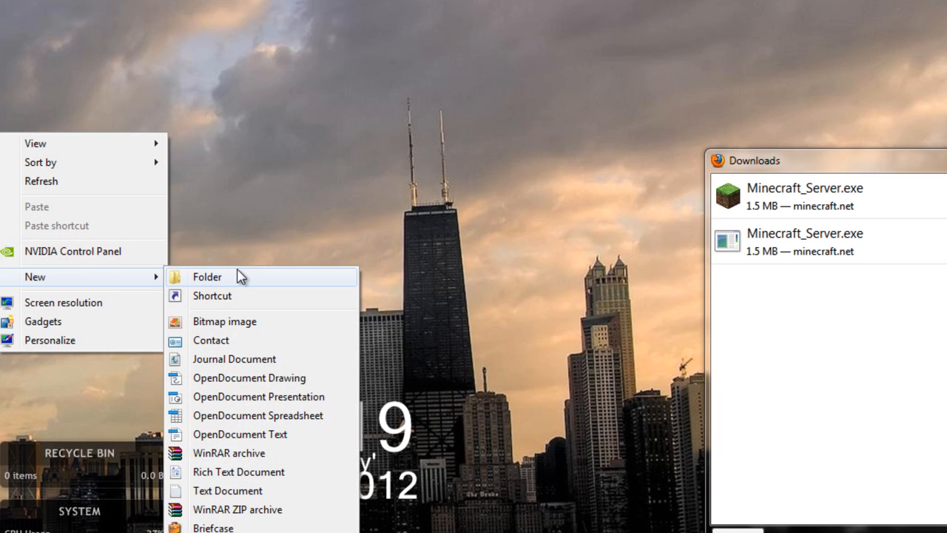
left_click(207, 276)
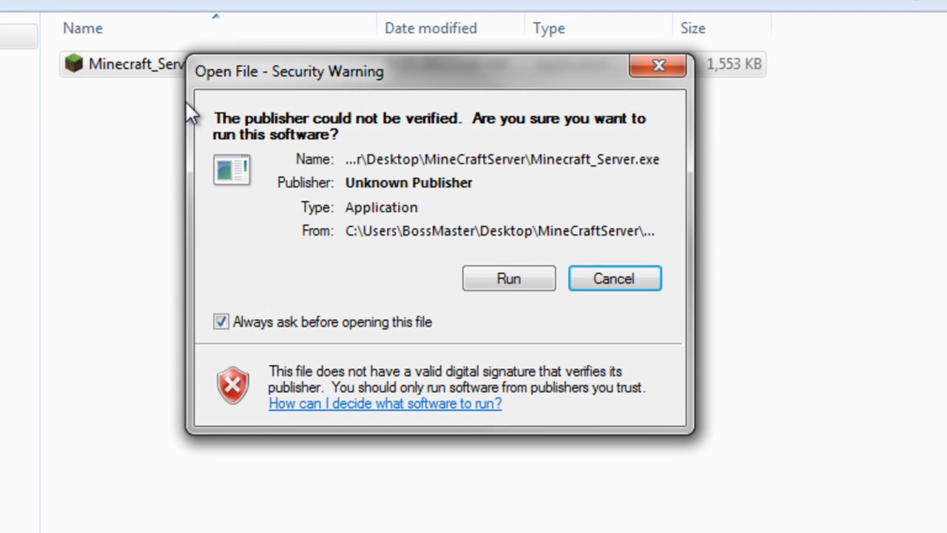
- Allow the unverified Minecraft_Server.exe to run and bring its log window forward
left_click(508, 278)
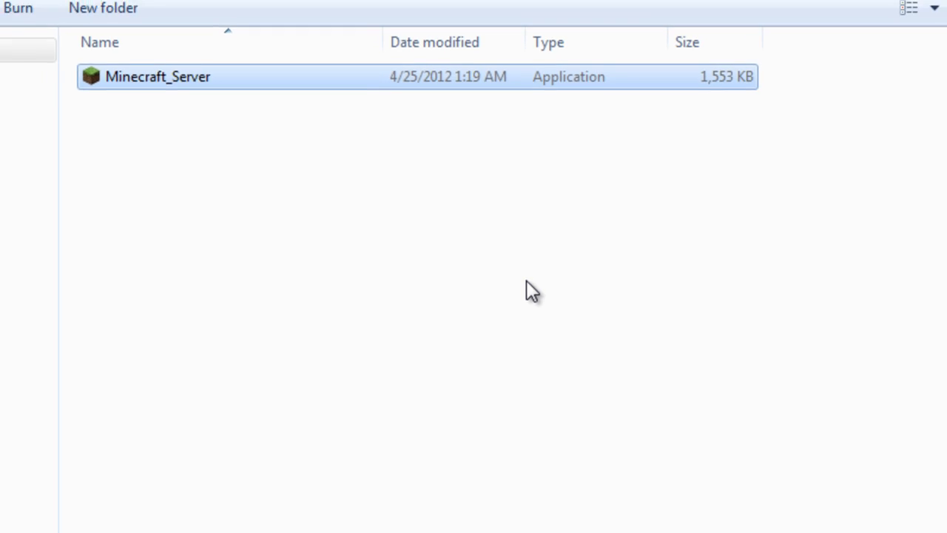
double_click(159, 77)
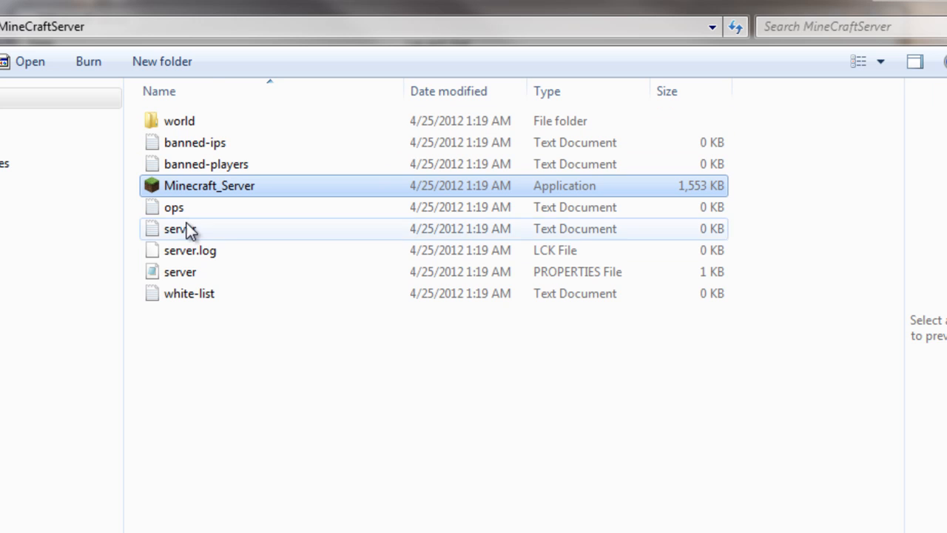
double_click(209, 185)
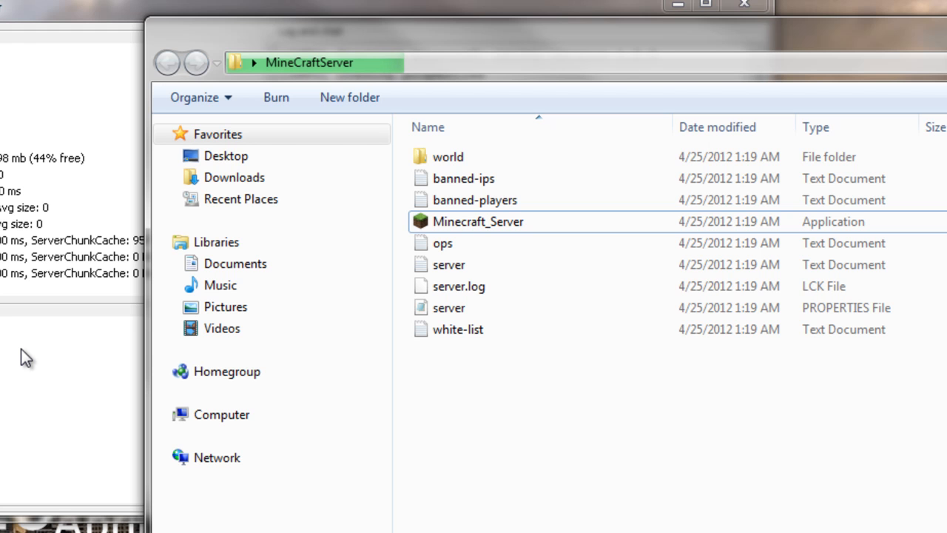
double_click(478, 221)
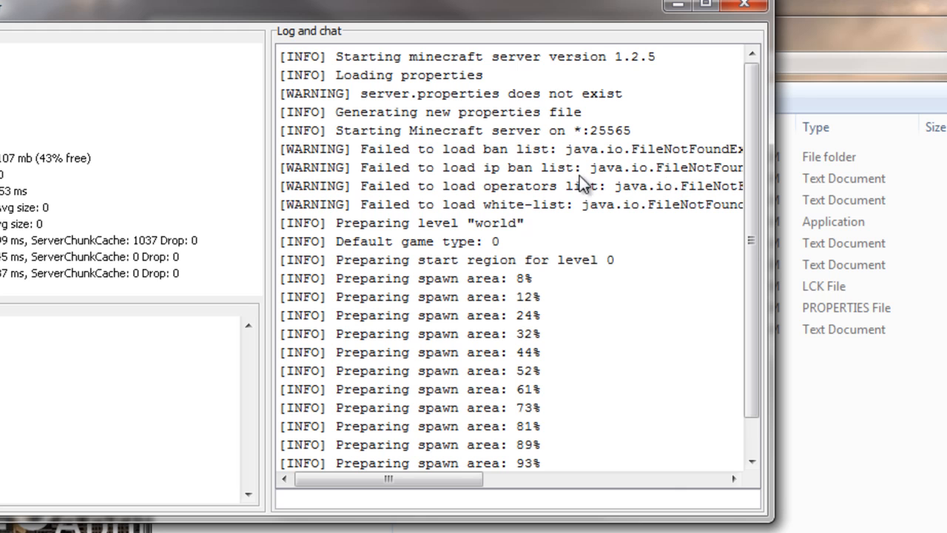
left_click_drag(389, 479, 628, 479)
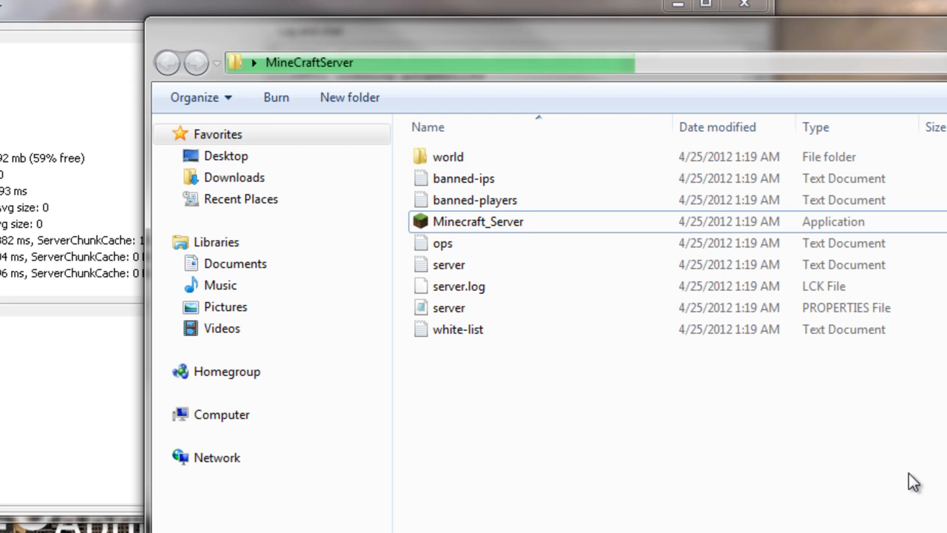
double_click(478, 221)
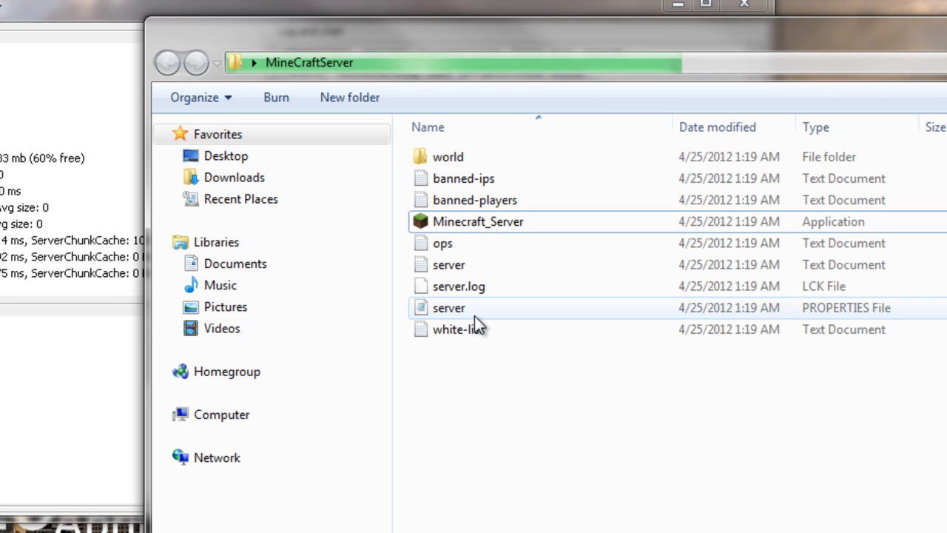
left_click(446, 307)
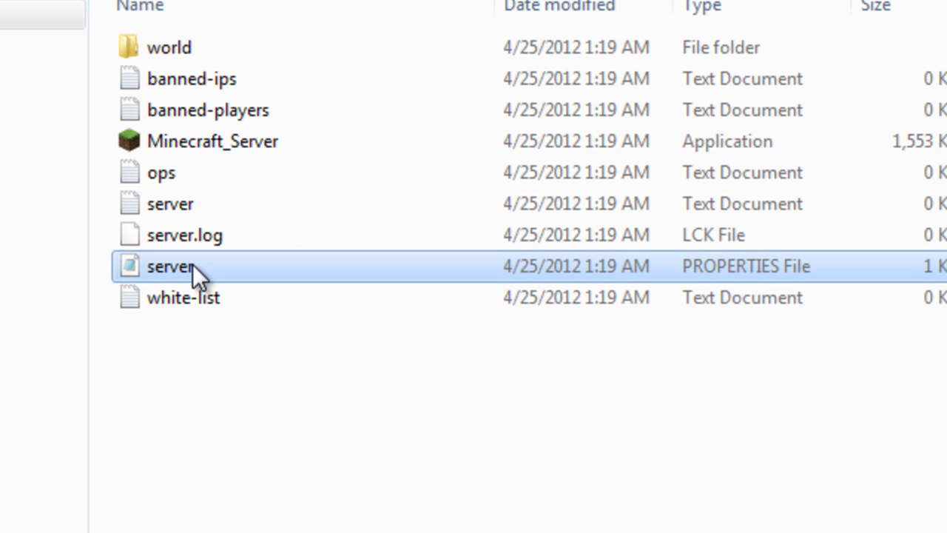
right_click(181, 267)
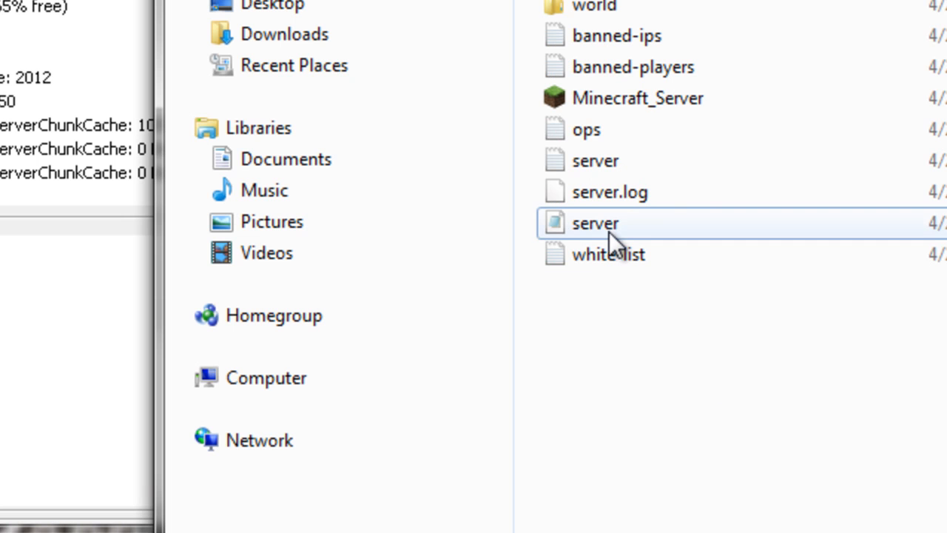
right_click(593, 223)
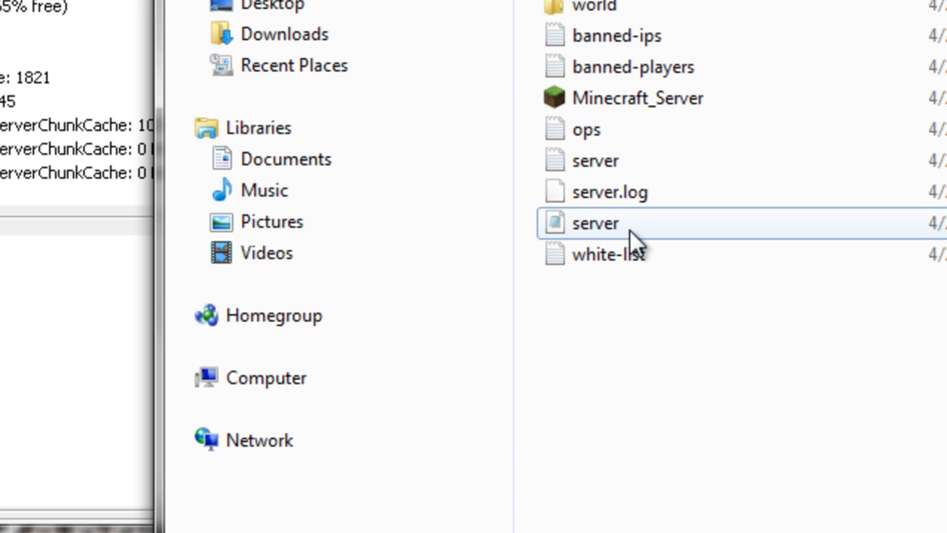
left_click(596, 230)
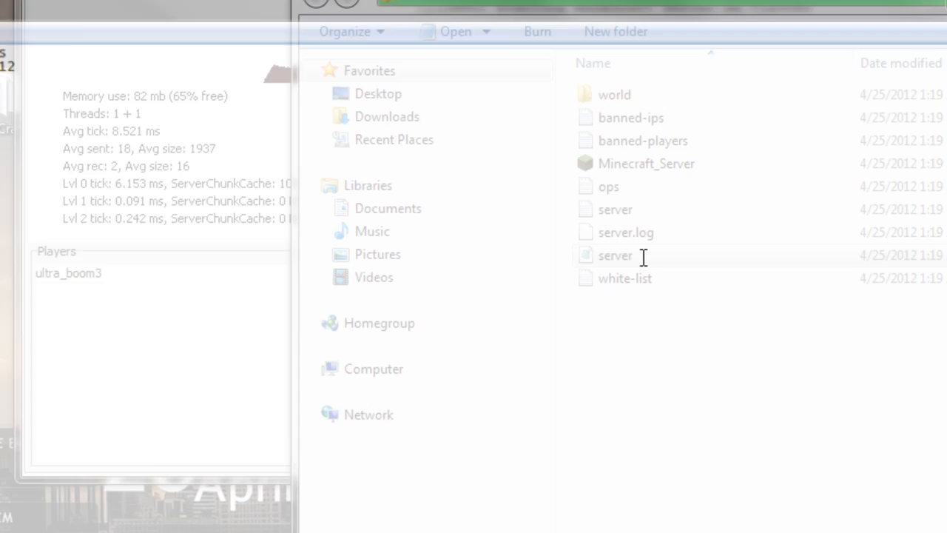
- Open server.properties in Notepad to review server-port 25565, max-players 20 and motd
double_click(615, 255)
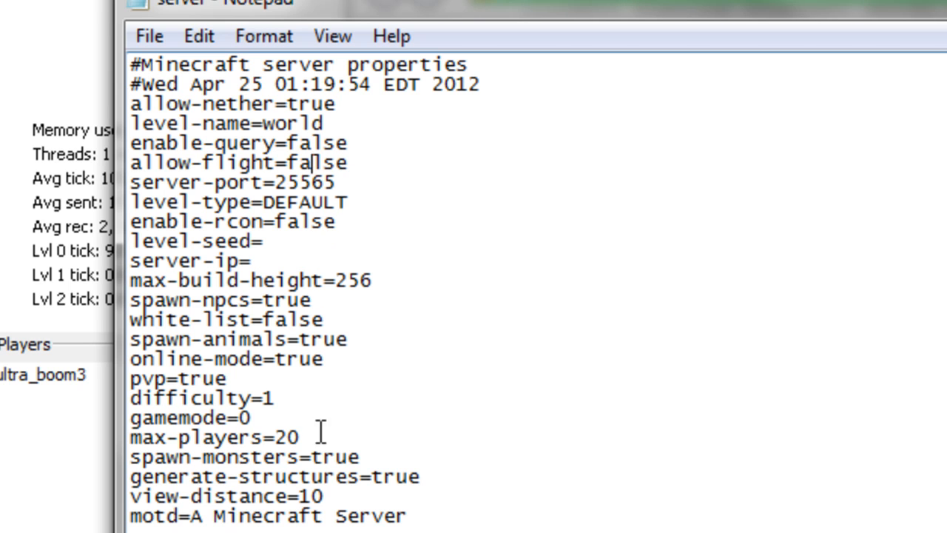
mouse_move(299, 318)
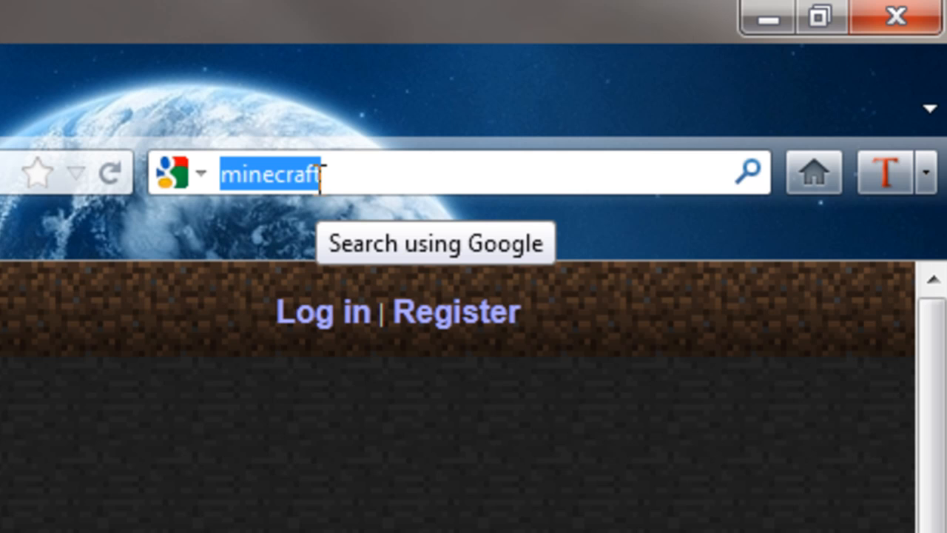
- Search Google for 'what's my ip' using the search suggestion
type("what's")
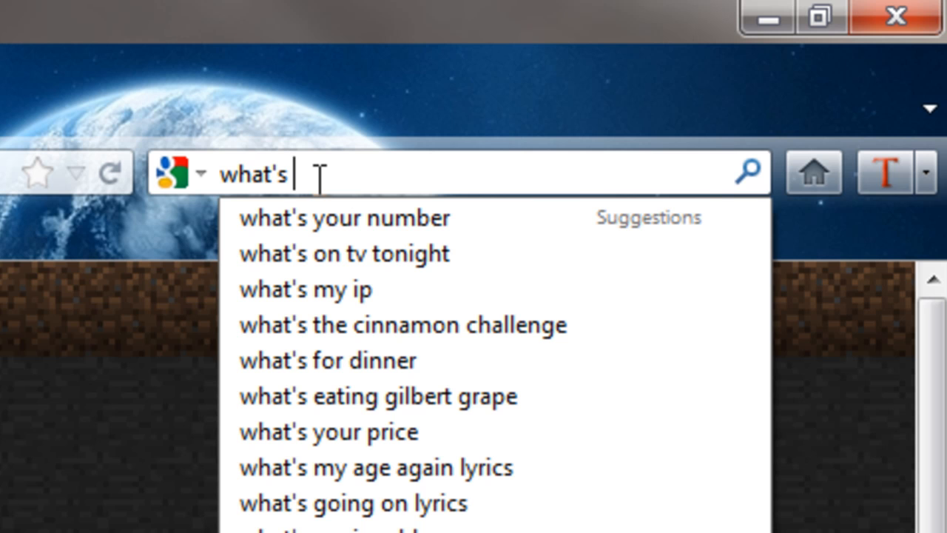
left_click(305, 290)
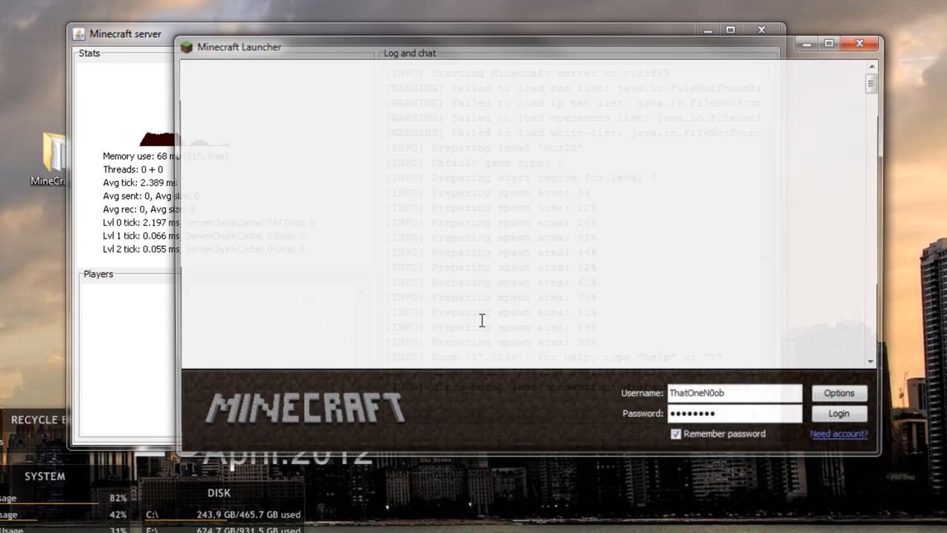
- Log into Minecraft, skip the Nodus update, and Direct Connect to localhost
left_click(839, 413)
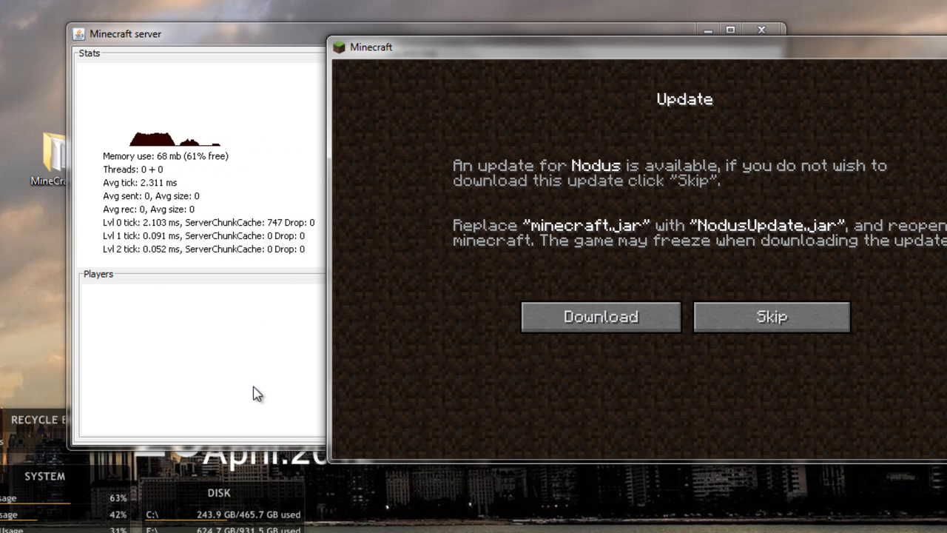
left_click(772, 317)
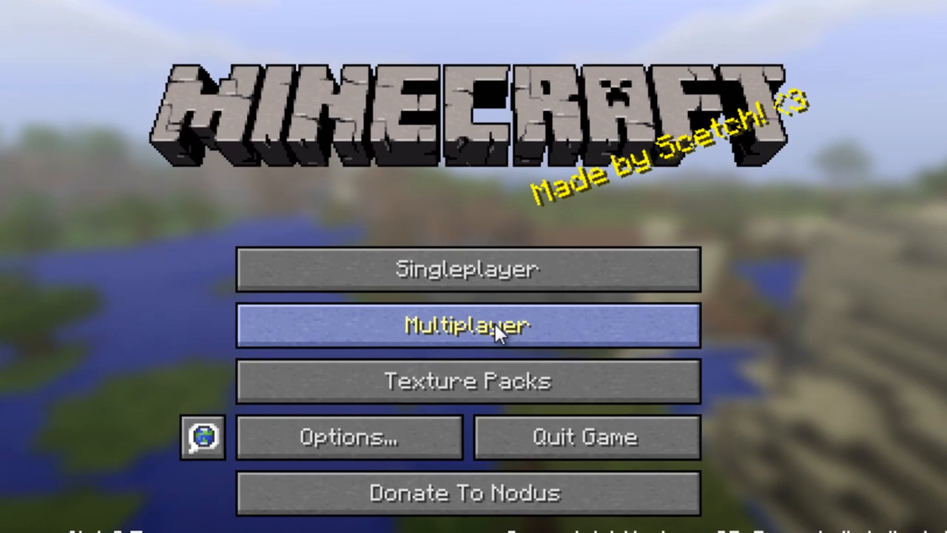
left_click(466, 324)
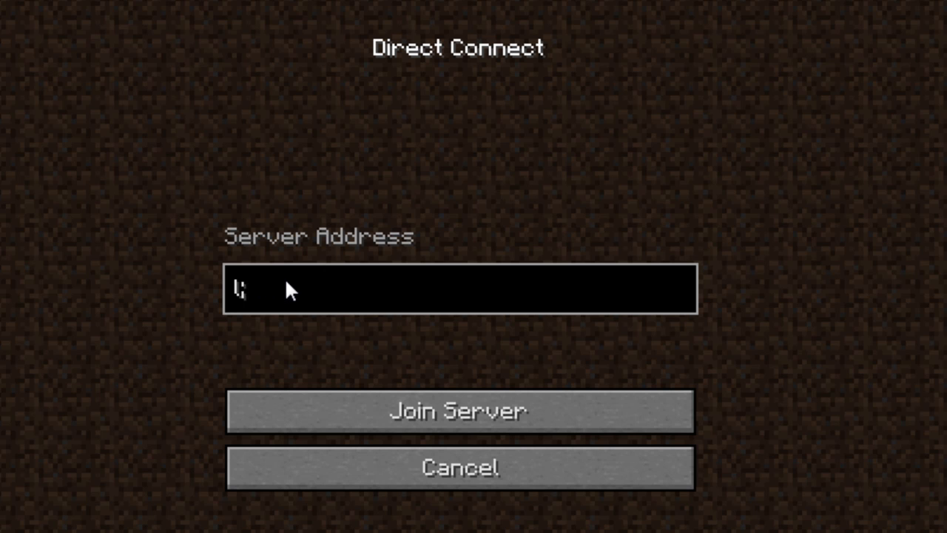
type("local")
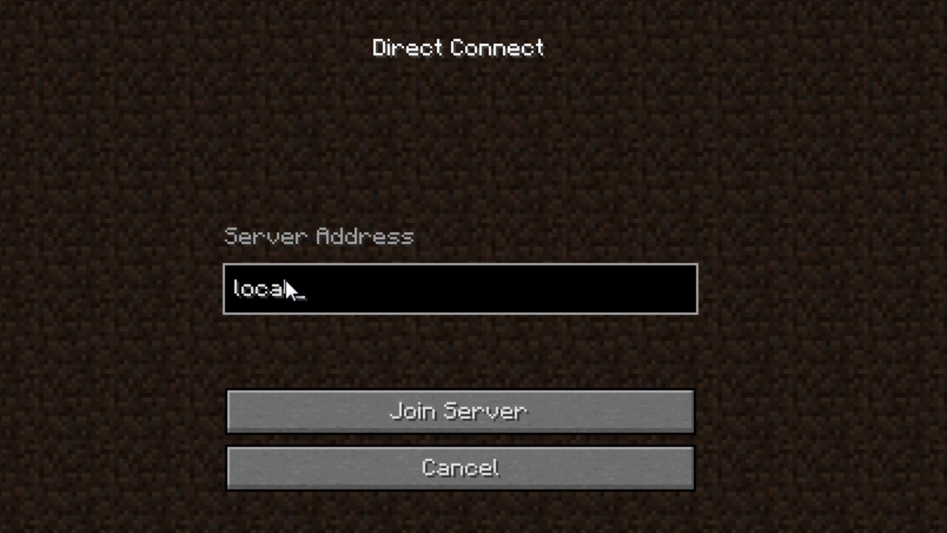
left_click(458, 410)
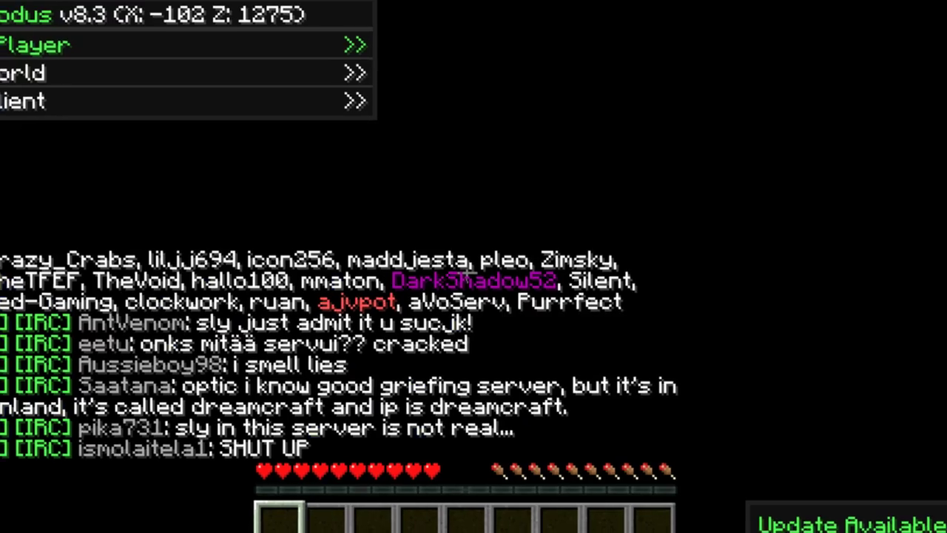
- Toggle the Nodus Client options, walk into the snowy pine forest, and view the empty inventory
left_click(45, 97)
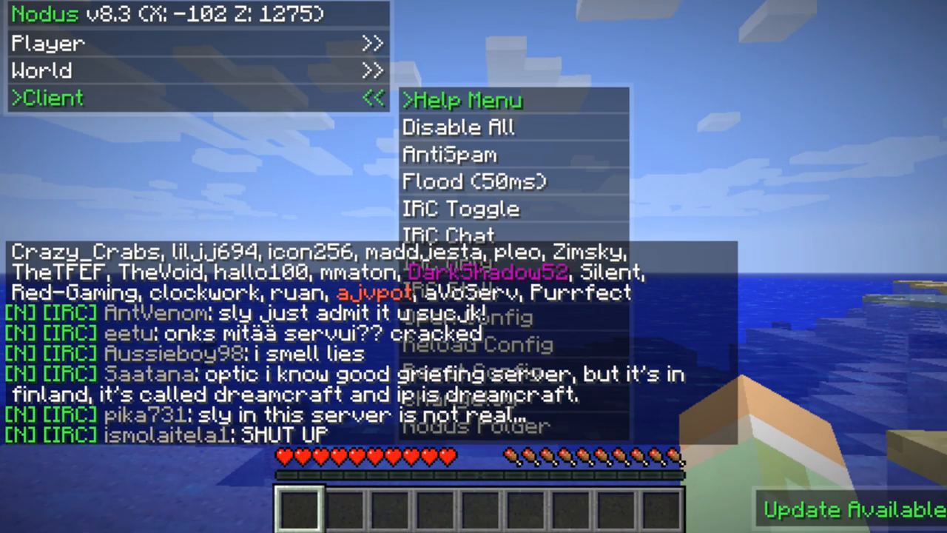
left_click(464, 209)
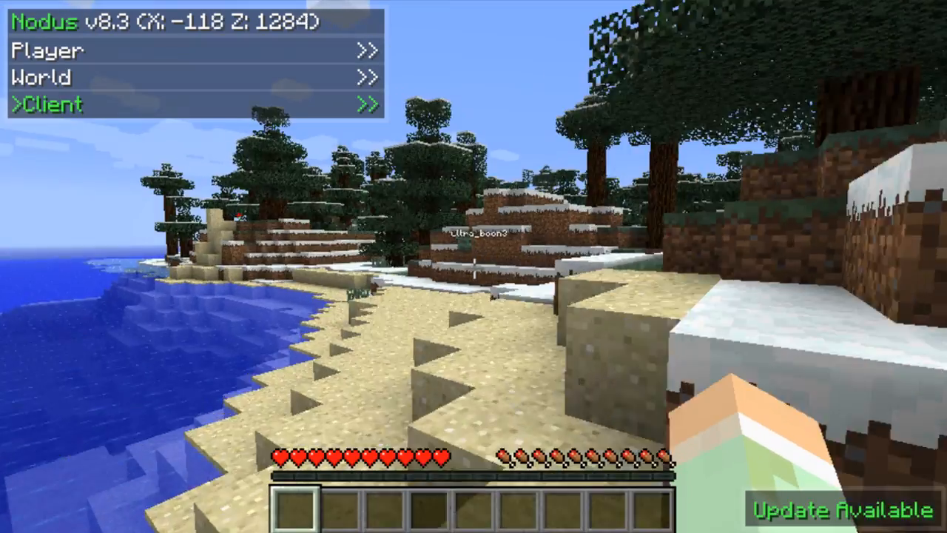
mouse_move(474, 267)
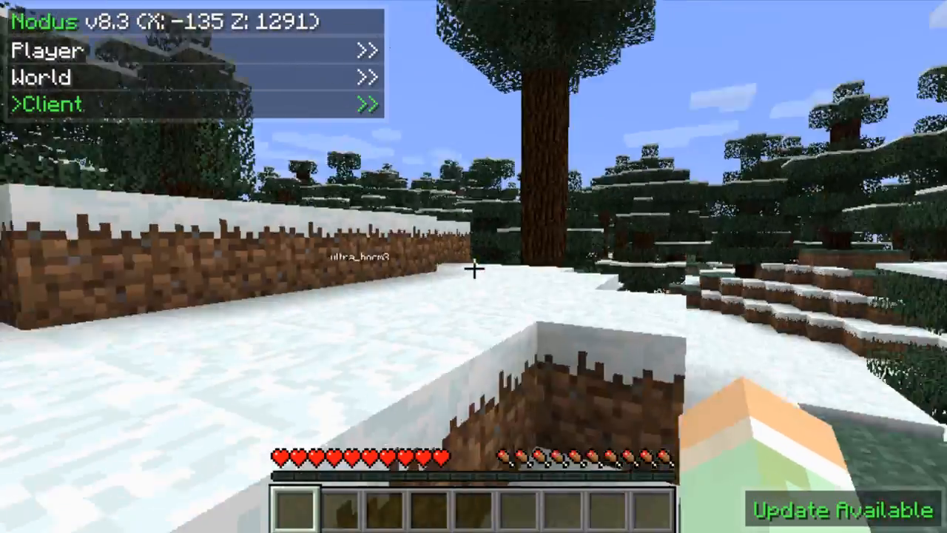
mouse_move(474, 266)
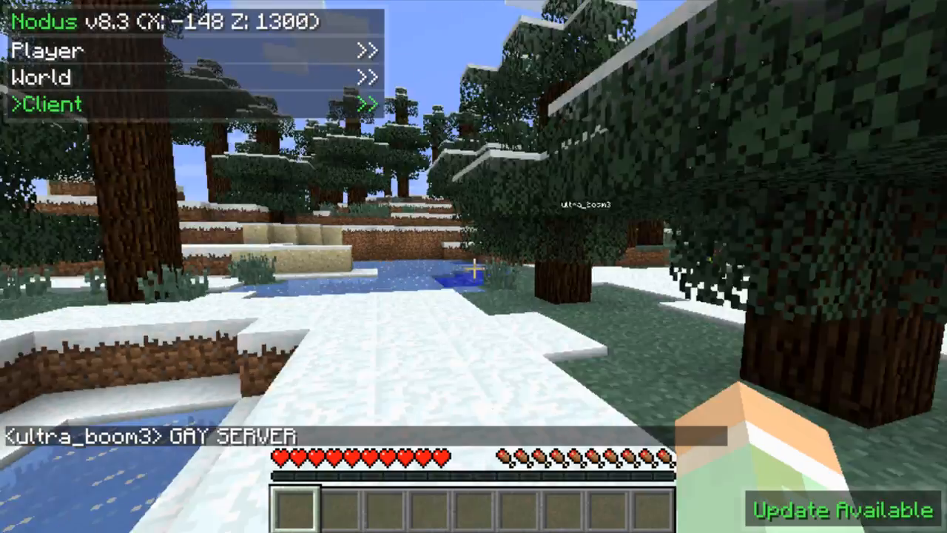
key("w")
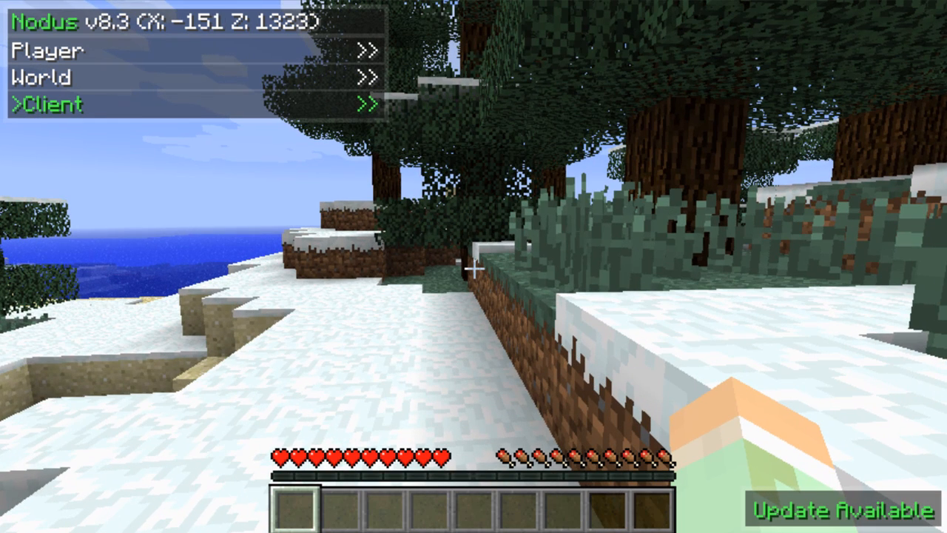
key("e")
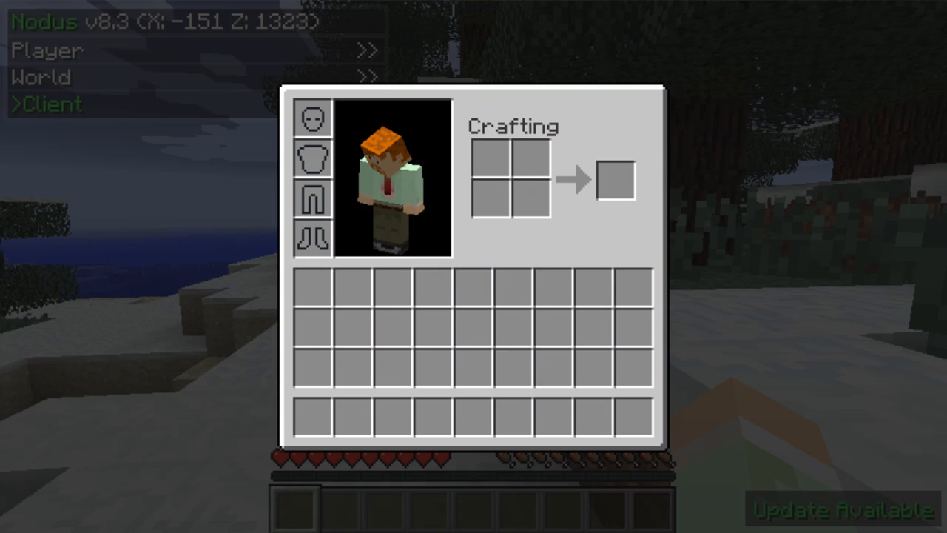